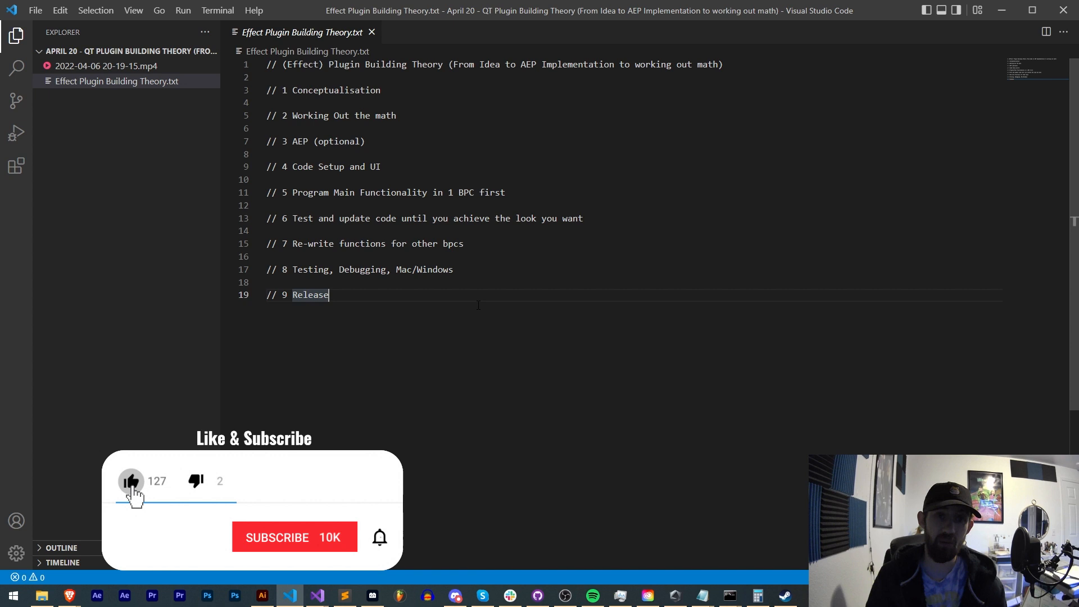
Step: Switch between windows, then return to the notes and highlight the Conceptualisation stage line
left_click(295, 537)
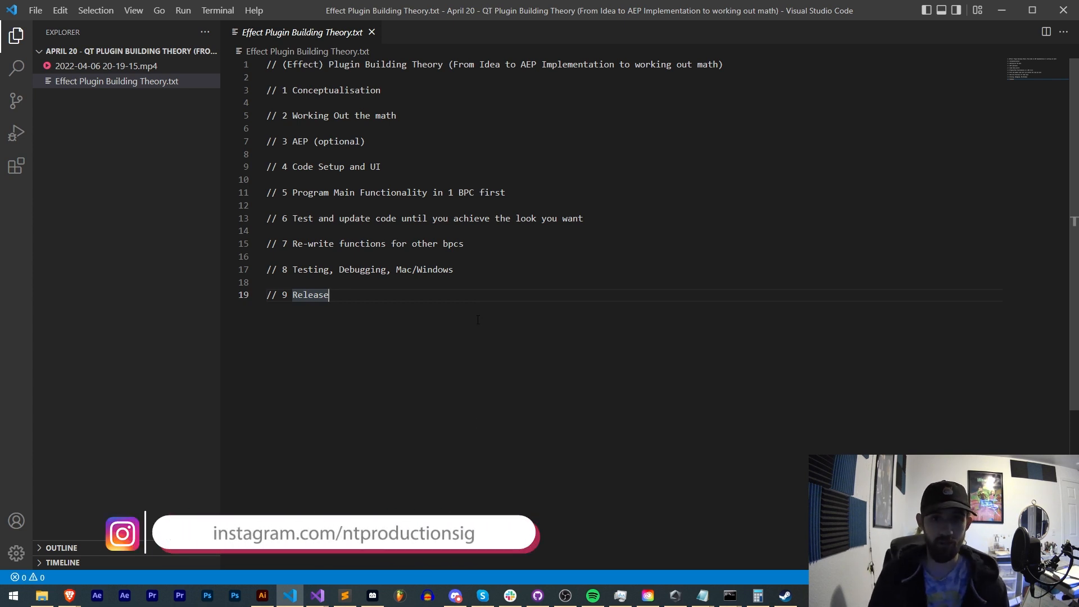
left_click(455, 596)
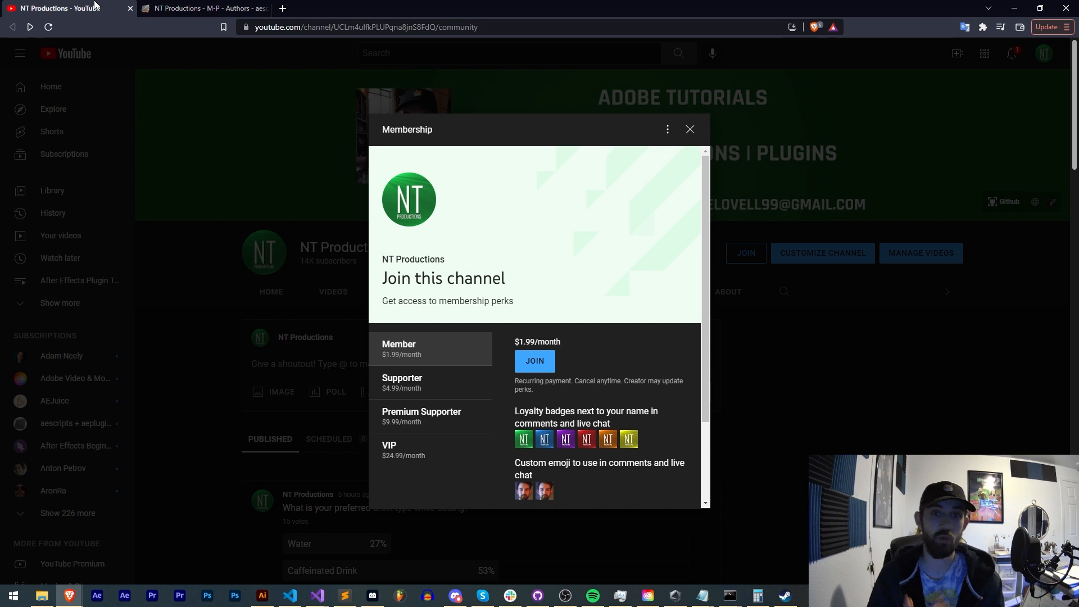
left_click(204, 8)
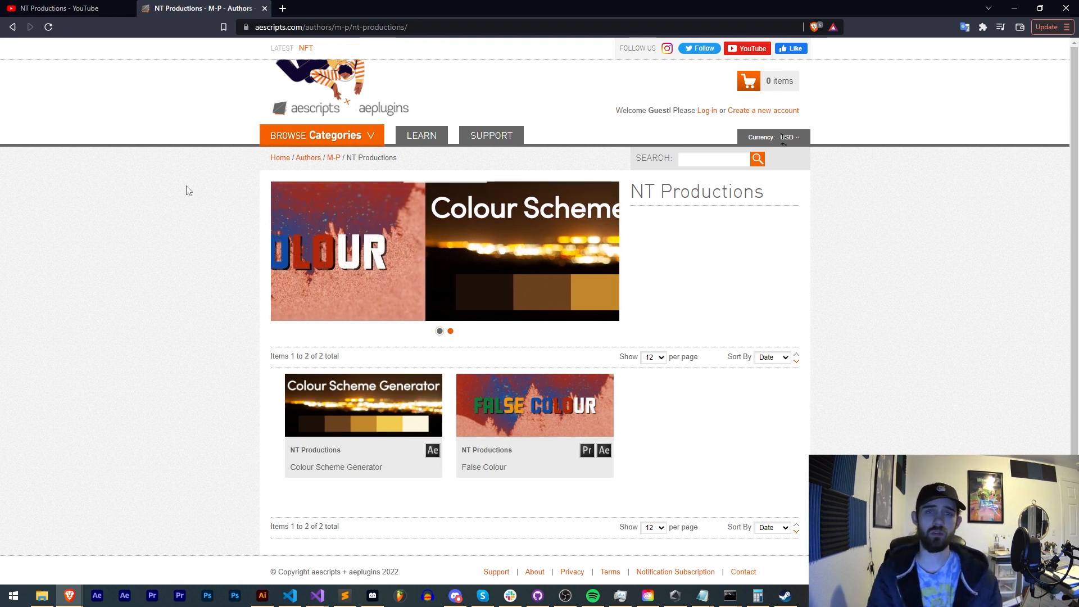
left_click(289, 596)
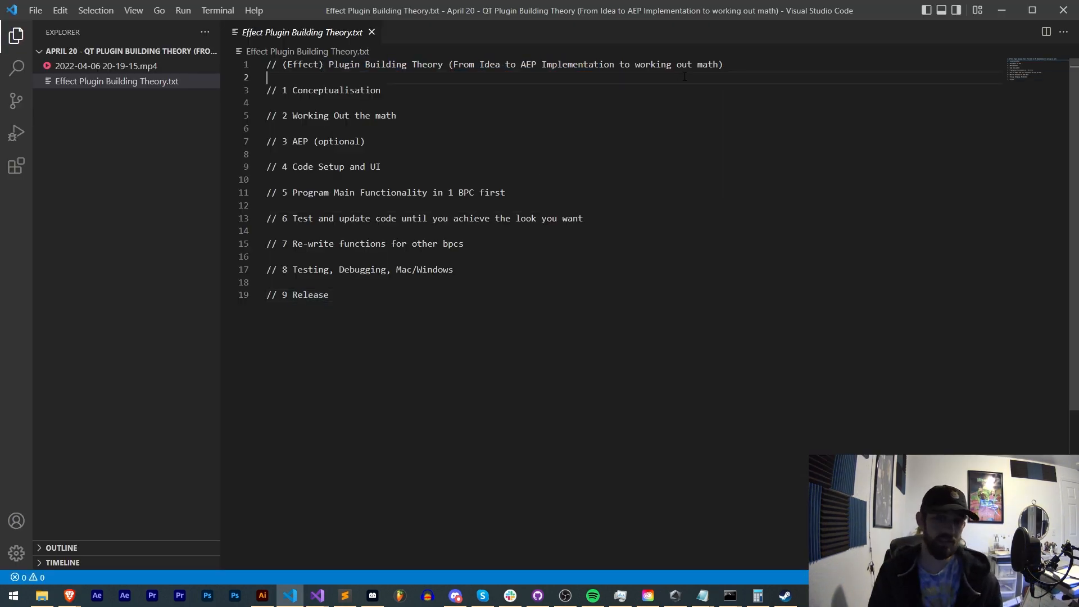
triple_click(494, 65)
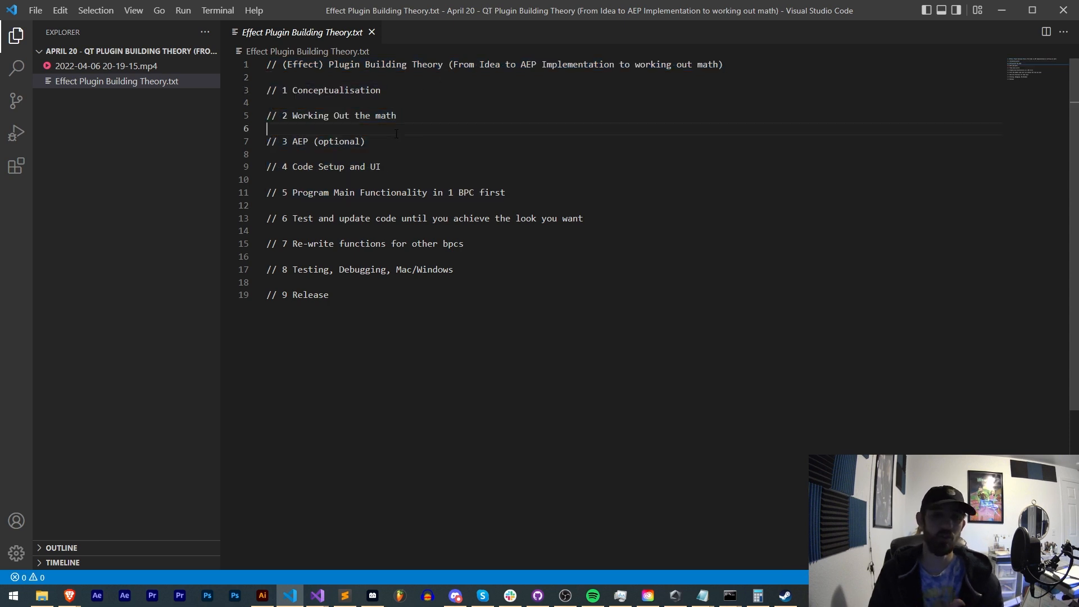
left_click(381, 90)
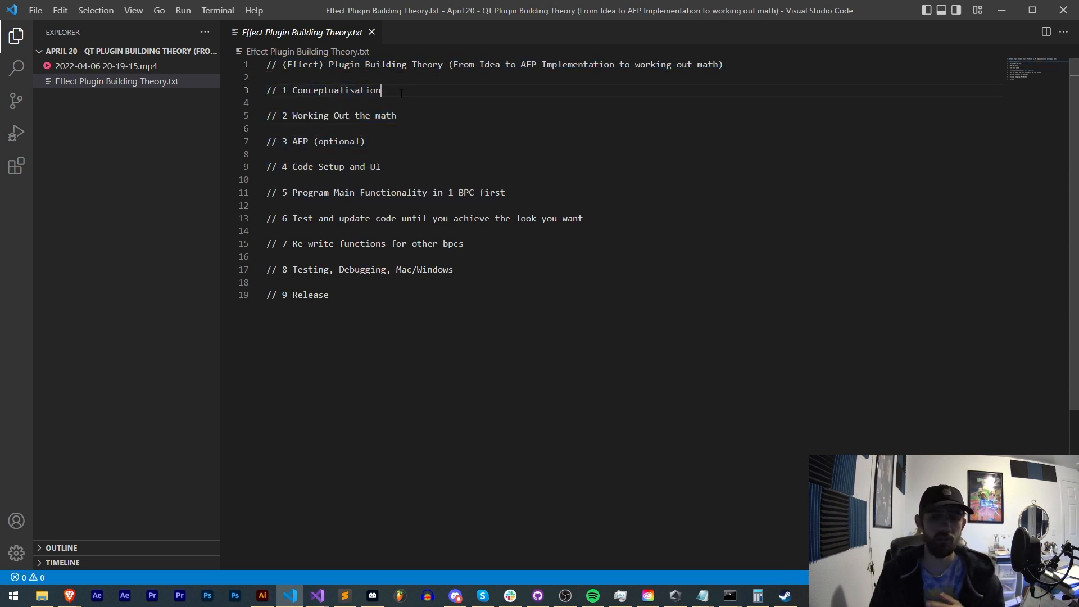
triple_click(324, 90)
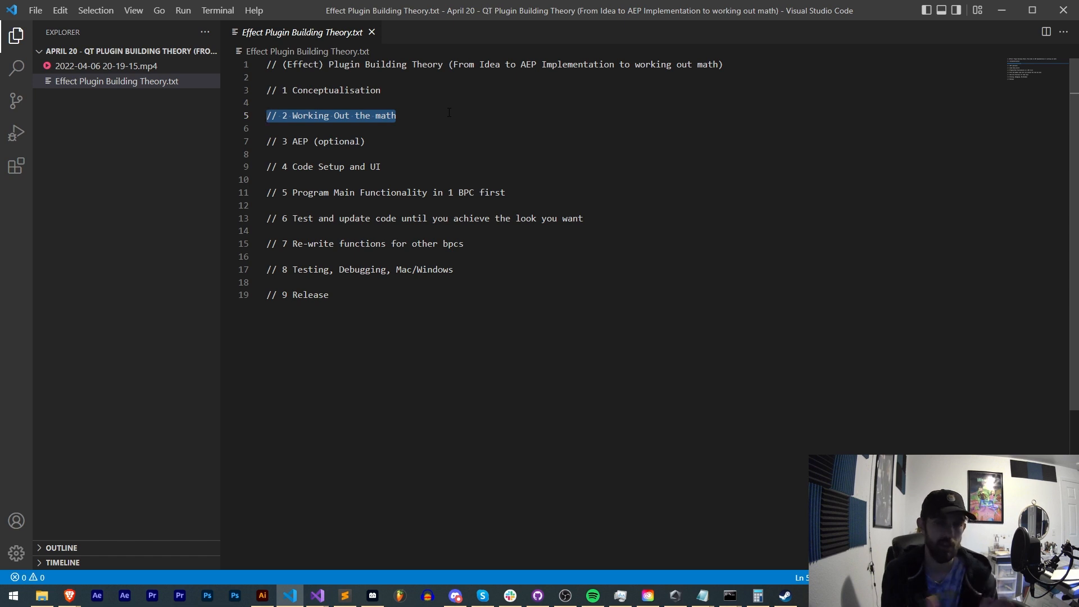
mouse_move(404, 141)
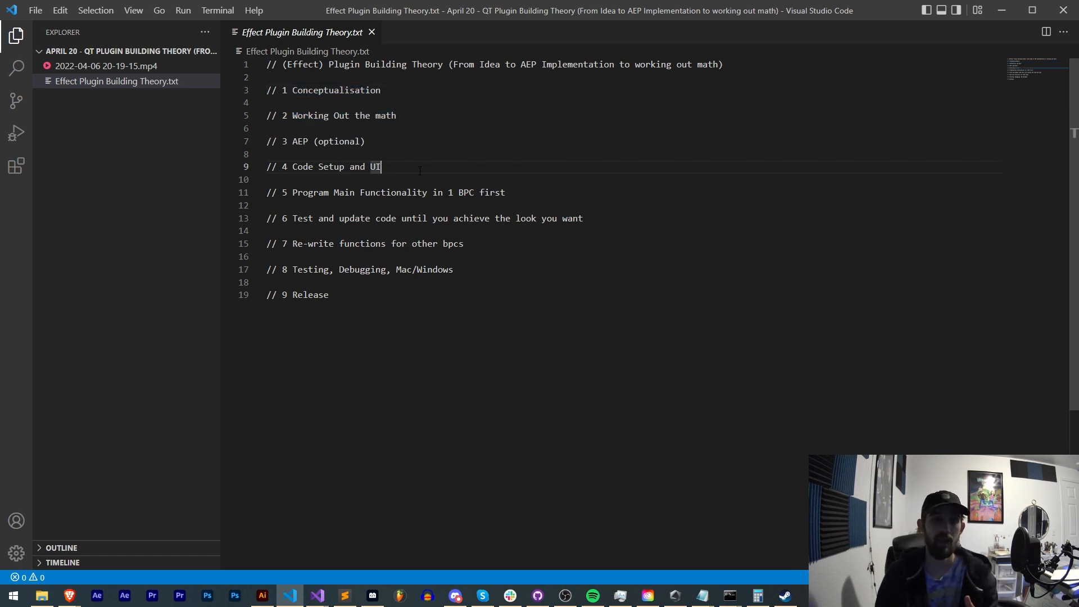
Step: Highlight stage lines 6, 7 and the word Release in turn while explaining each stage
triple_click(324, 166)
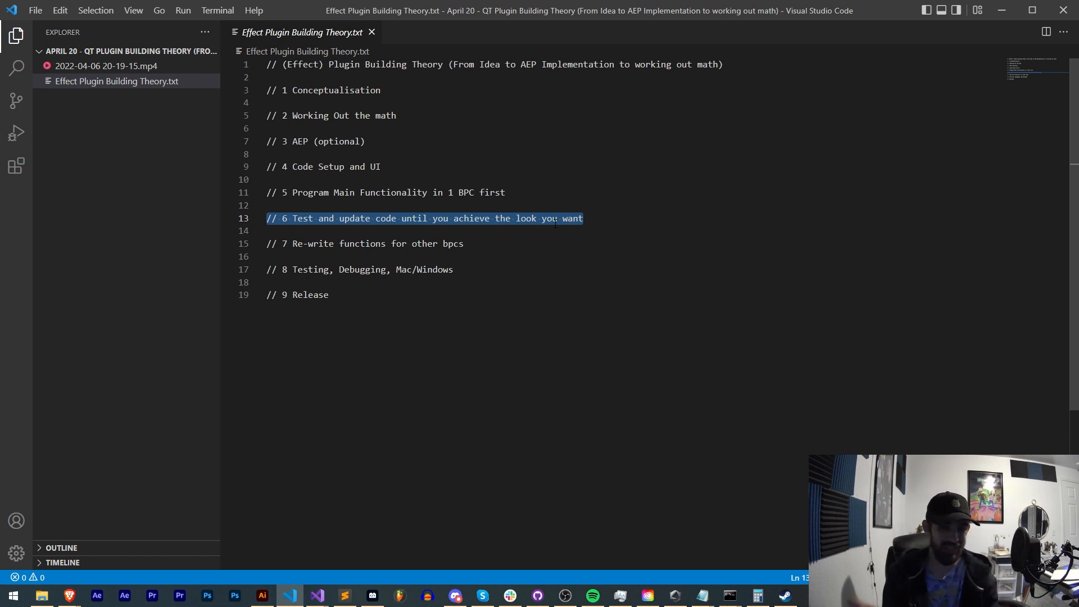
left_click(364, 244)
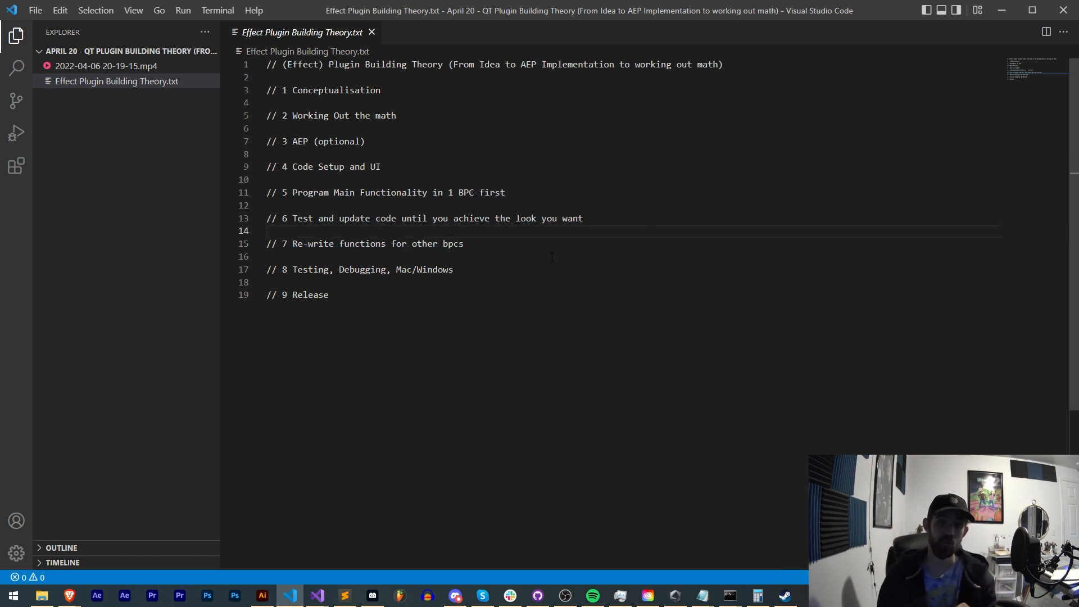
triple_click(365, 243)
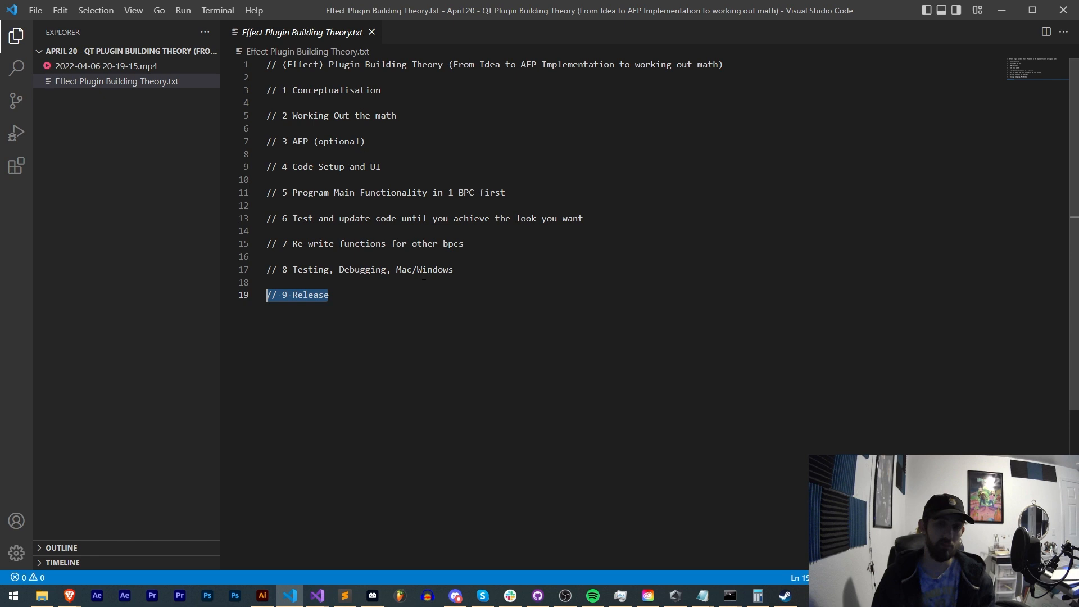
left_click(330, 295)
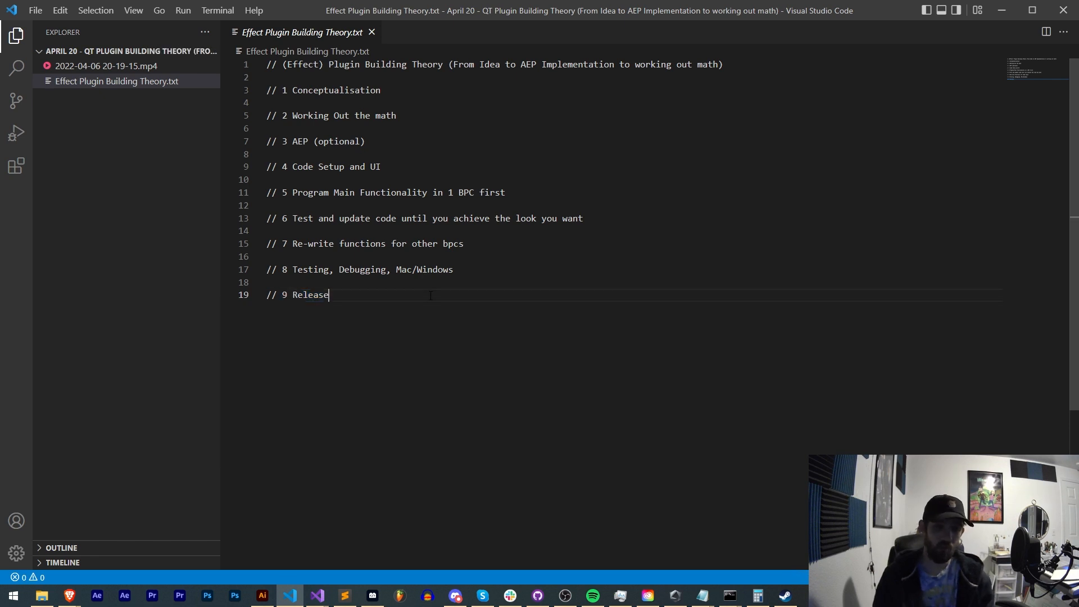
double_click(310, 294)
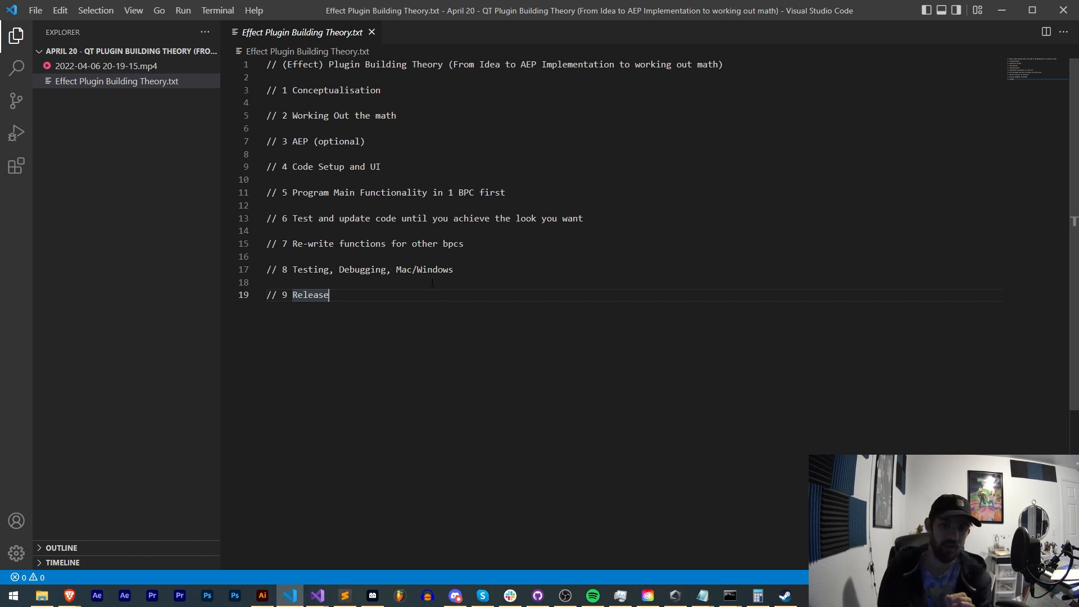
triple_click(364, 244)
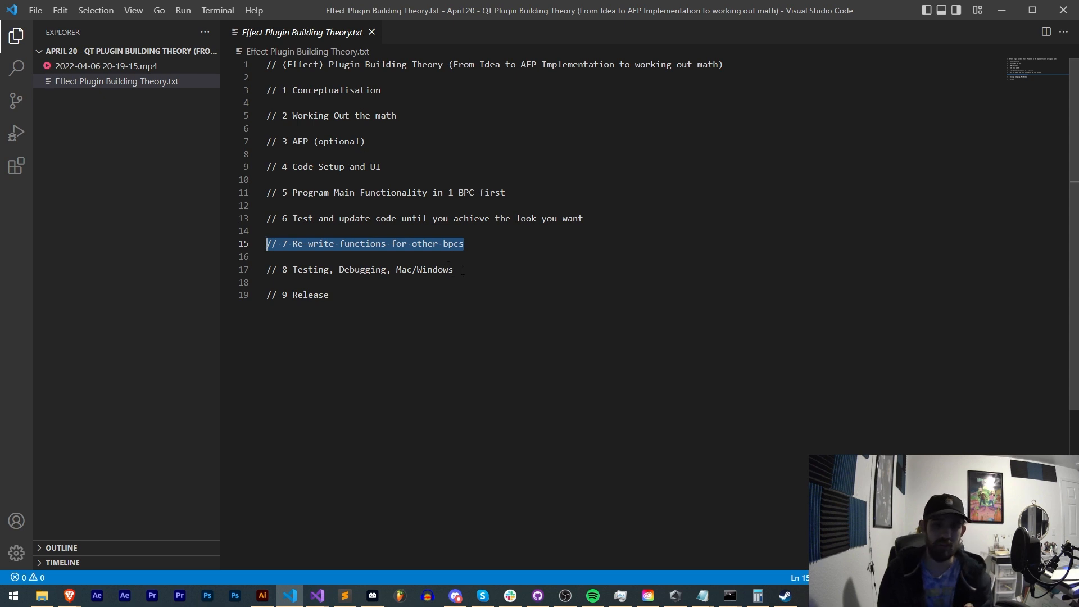
left_click(365, 269)
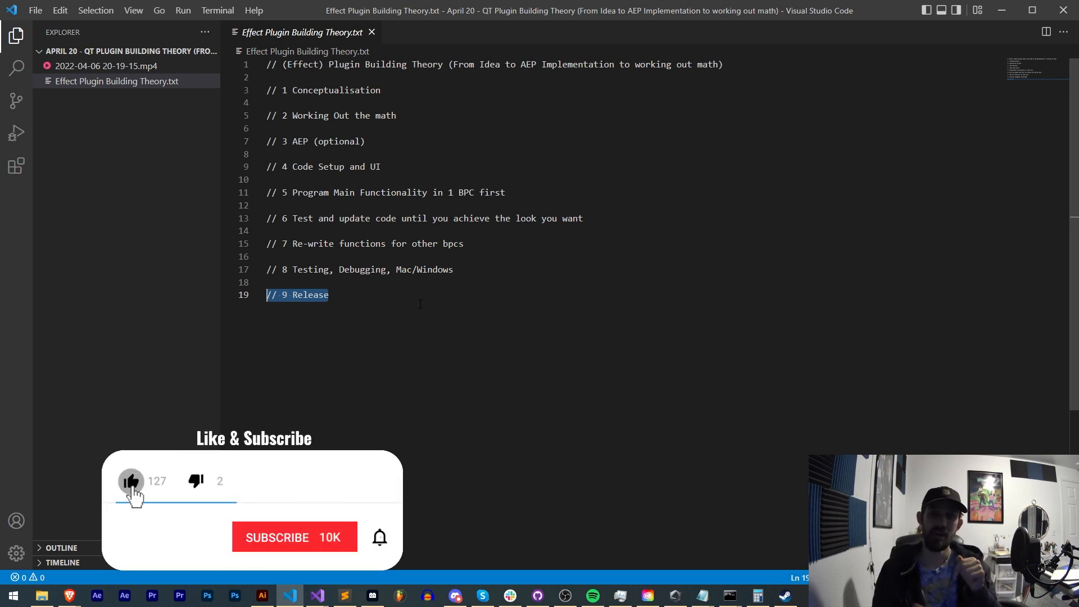
Step: Leave the notes and bring up the community Discord server's scripting channel
left_click(293, 537)
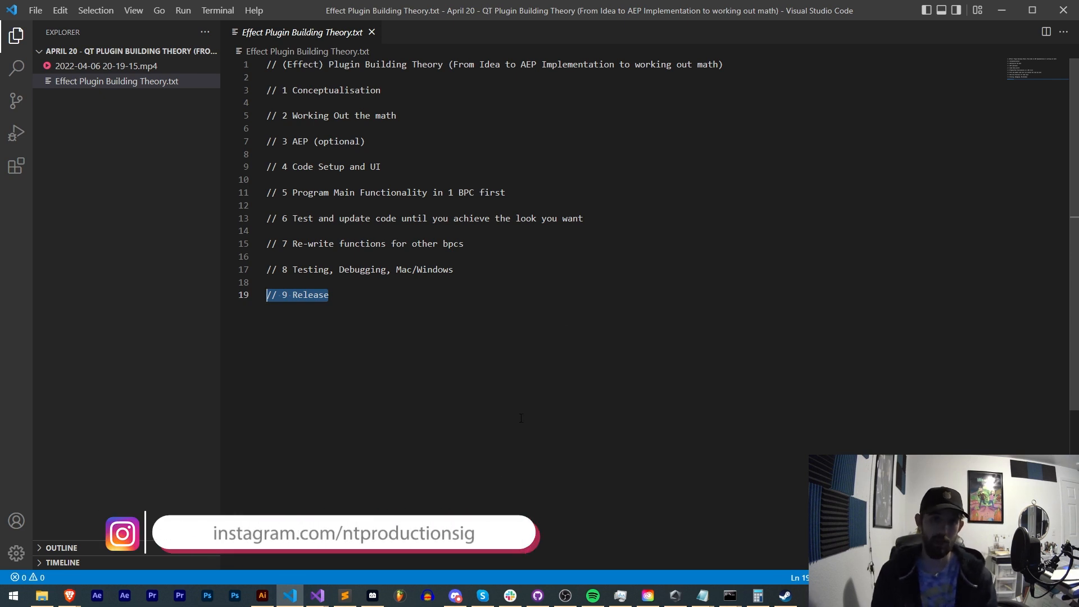
left_click(456, 596)
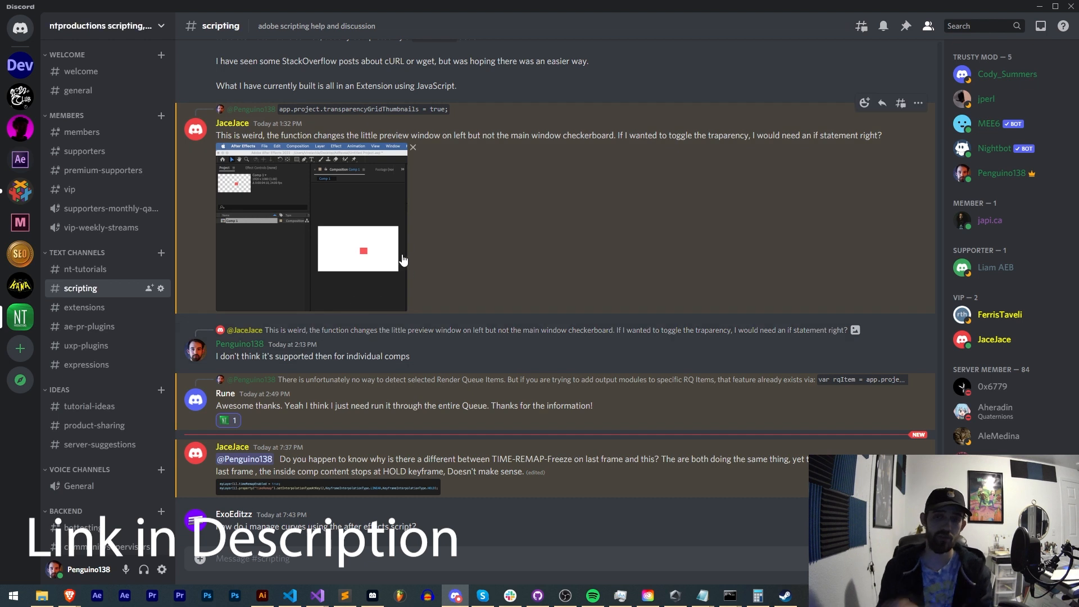
mouse_move(438, 267)
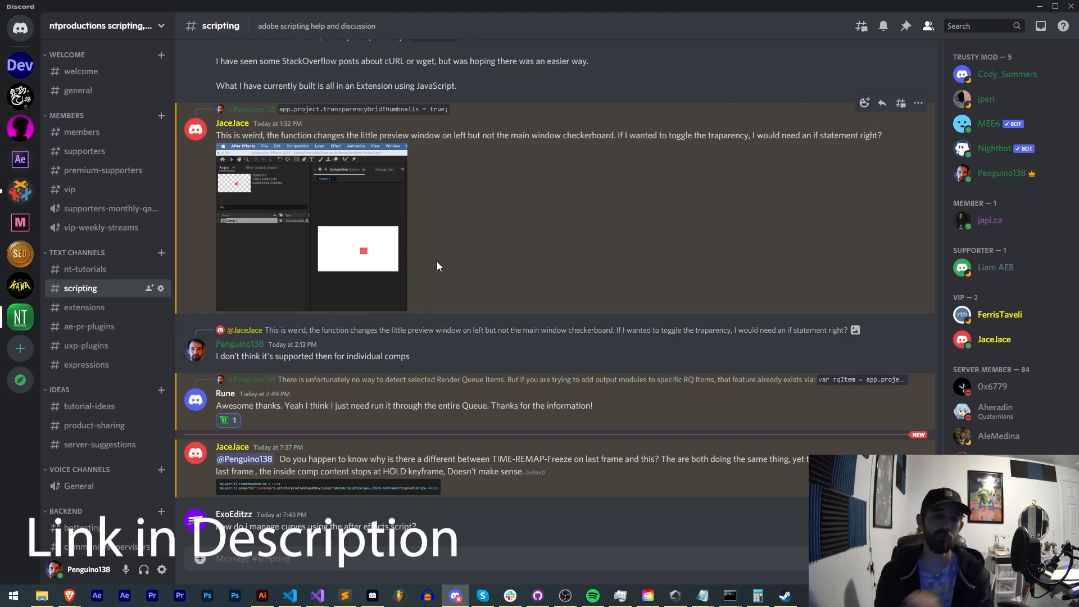
mouse_move(405, 307)
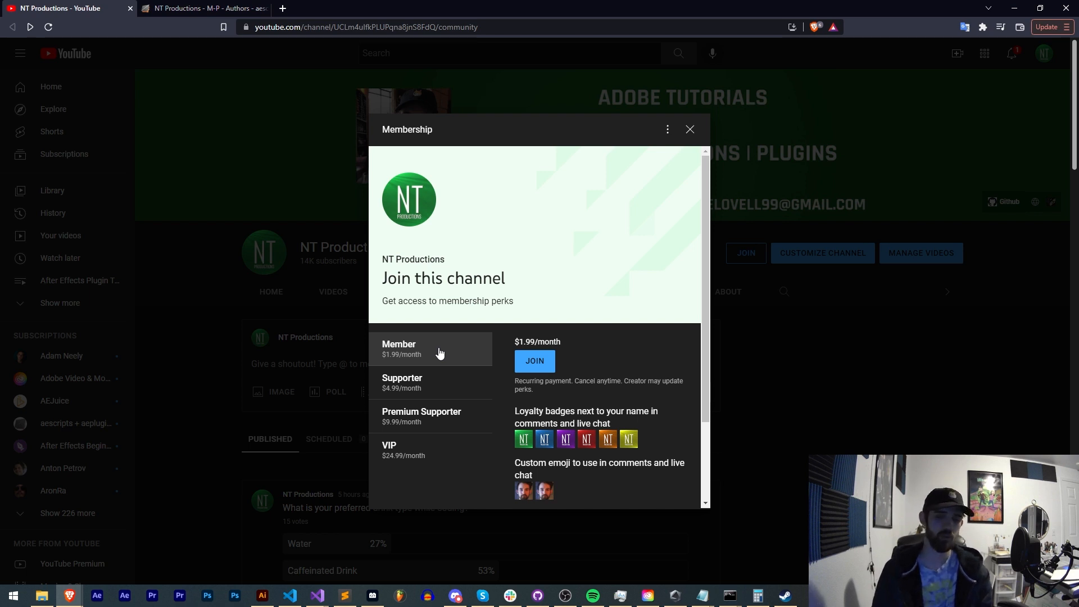
Step: Move on from the membership tiers to the next browser page
left_click(204, 8)
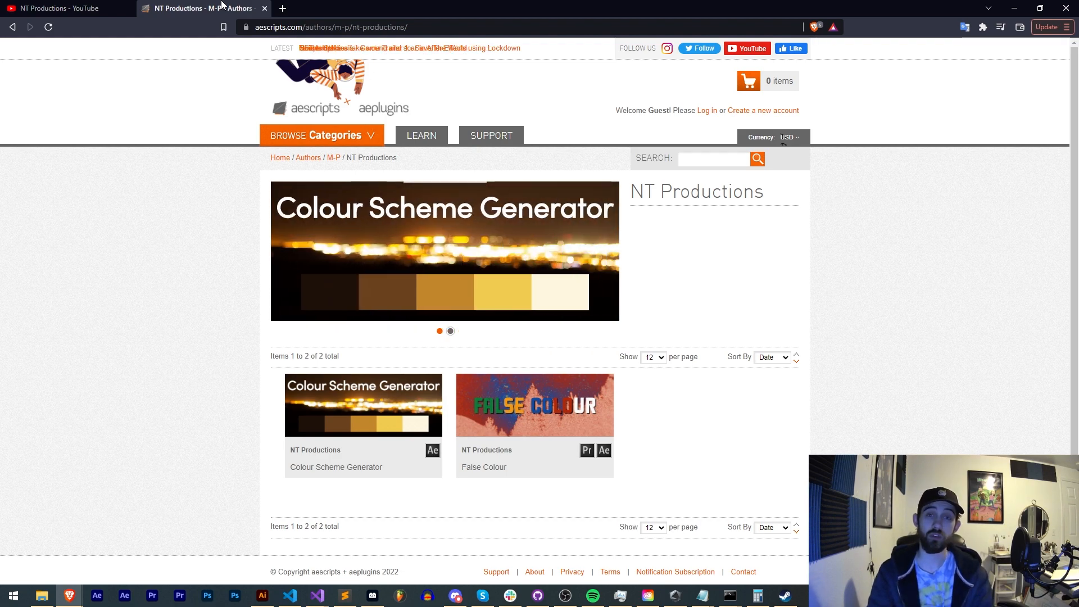
Step: Return from the aescripts author page to the plugin theory notes in VS Code
left_click(289, 595)
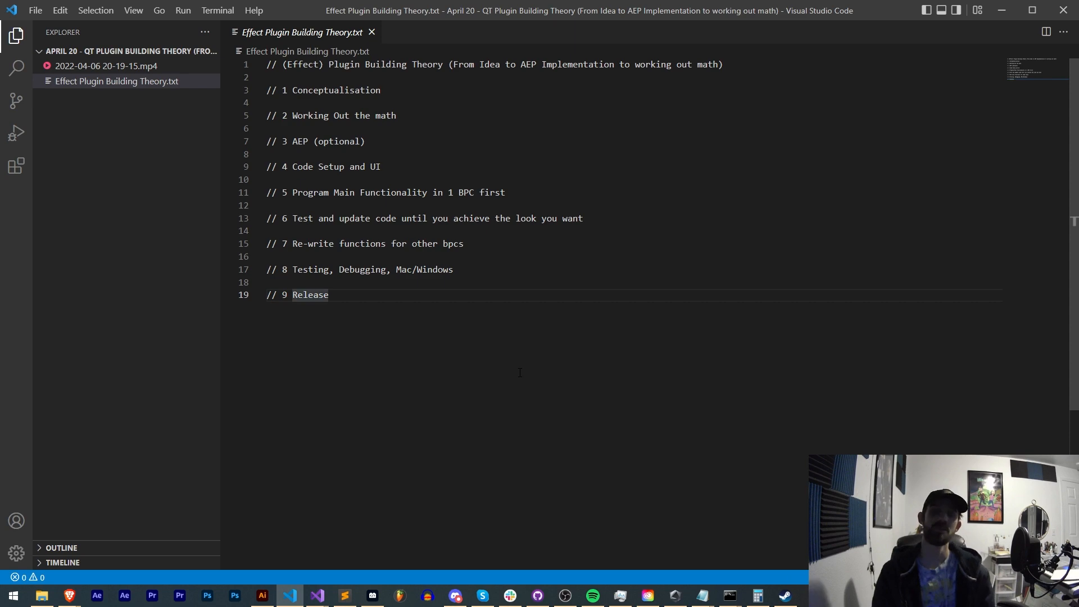